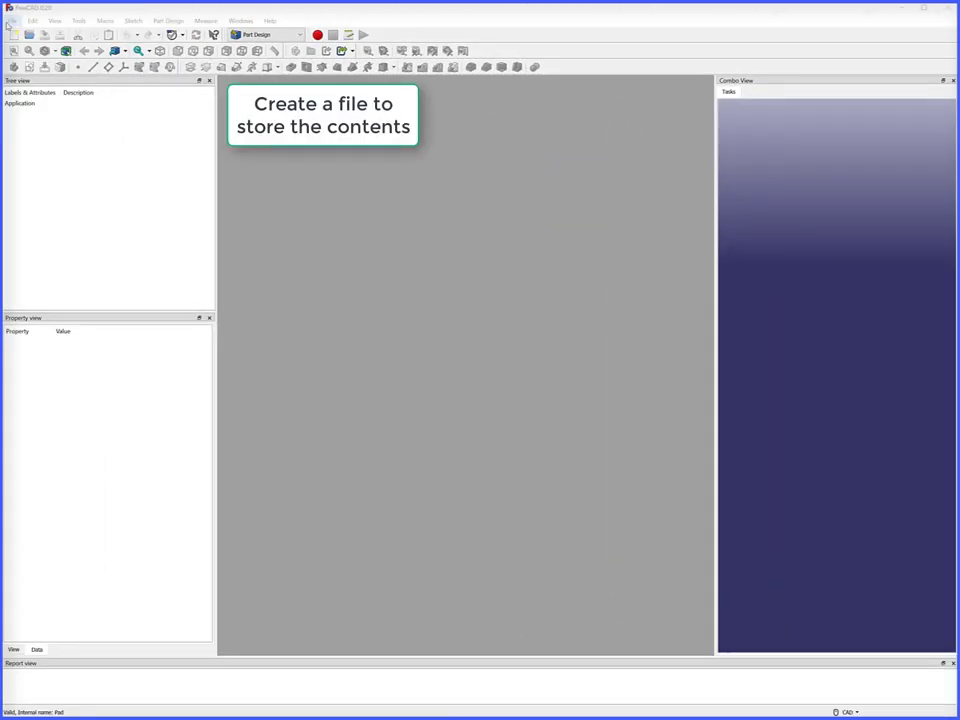
- Create a new empty document from the File menu for the sphere model
click(12, 20)
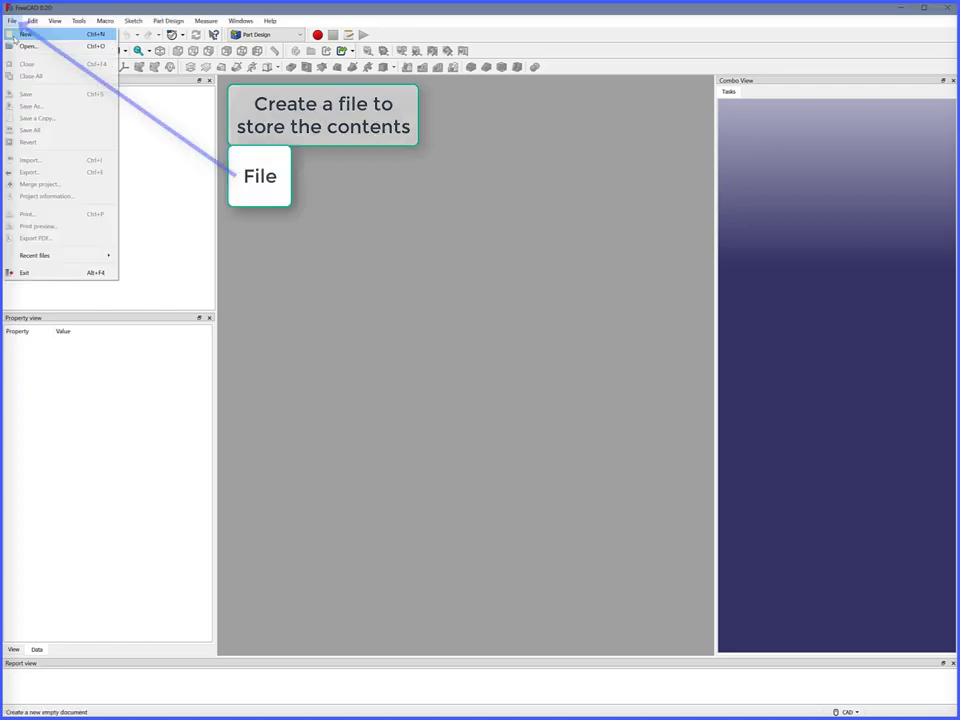
click(24, 34)
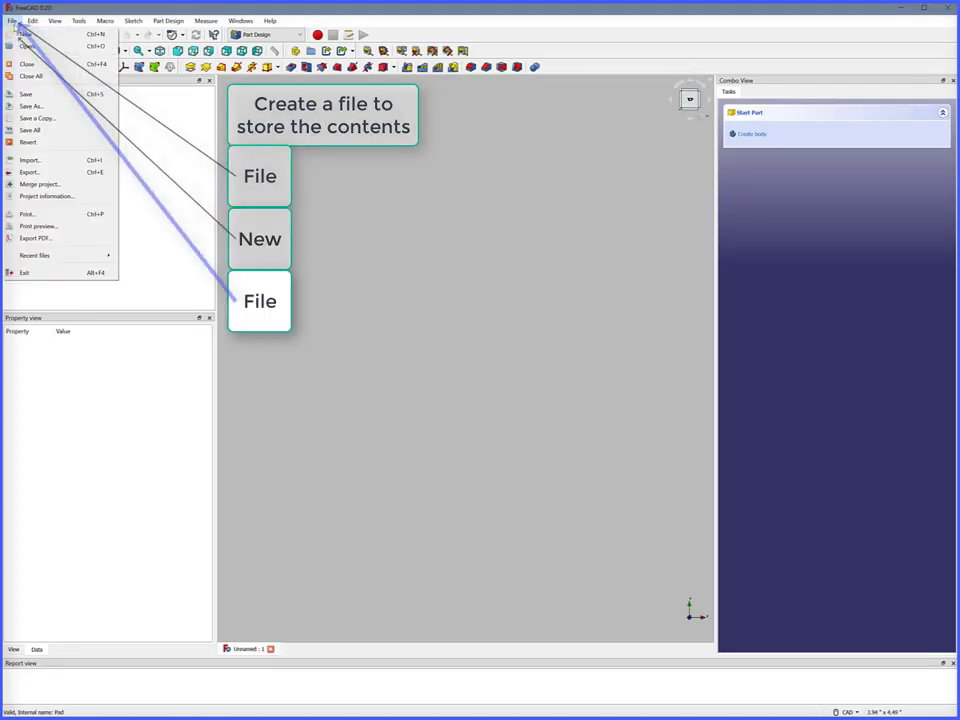
click(32, 106)
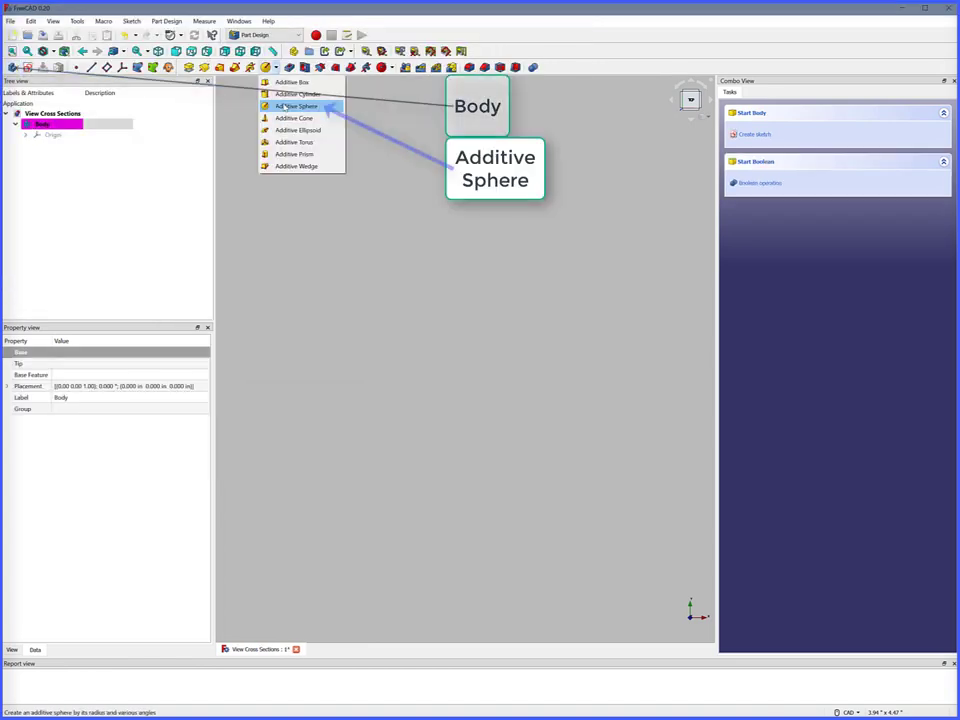
- Add an additive sphere of 1-inch radius on the XY plane in a new body
click(296, 106)
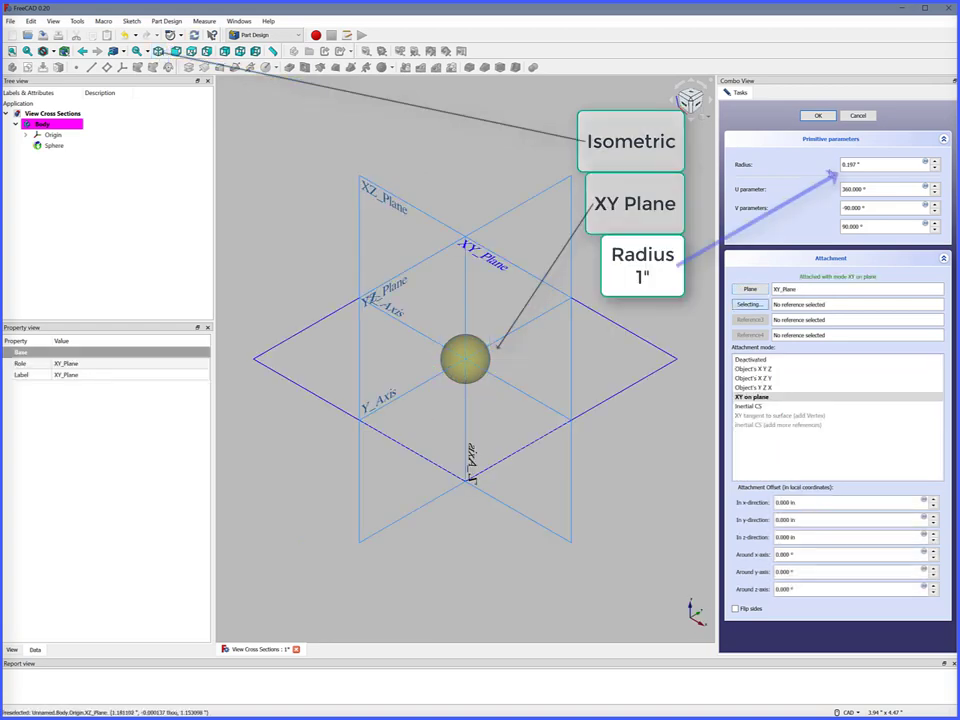
click(816, 114)
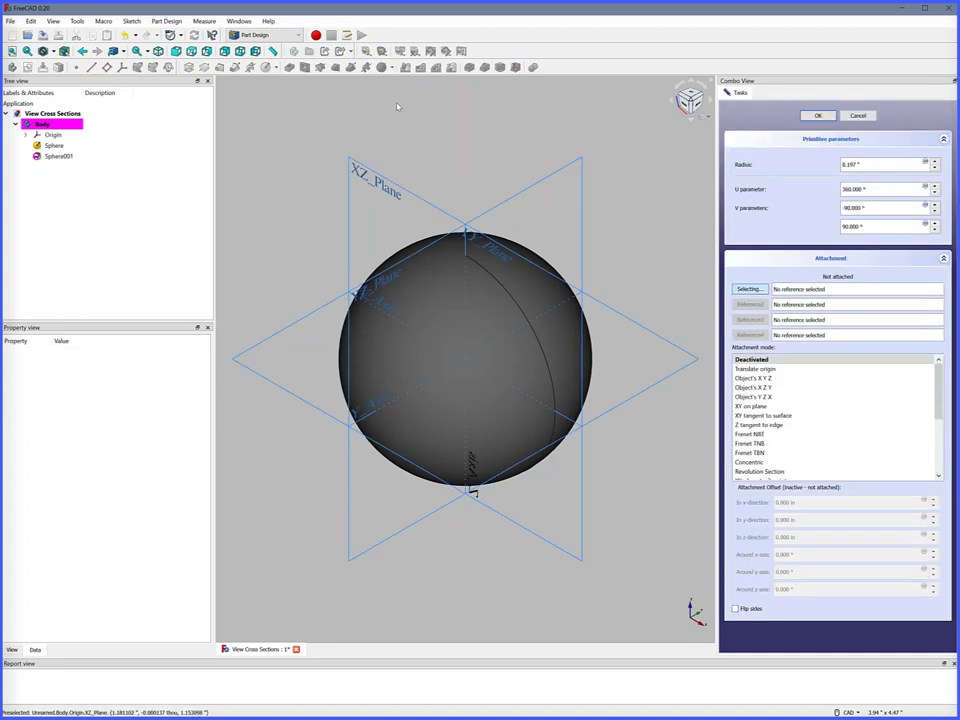
- Cut a 0.3-inch subtractive sphere on the XY plane, offset 0.2 inches along z
click(752, 396)
text(.3)
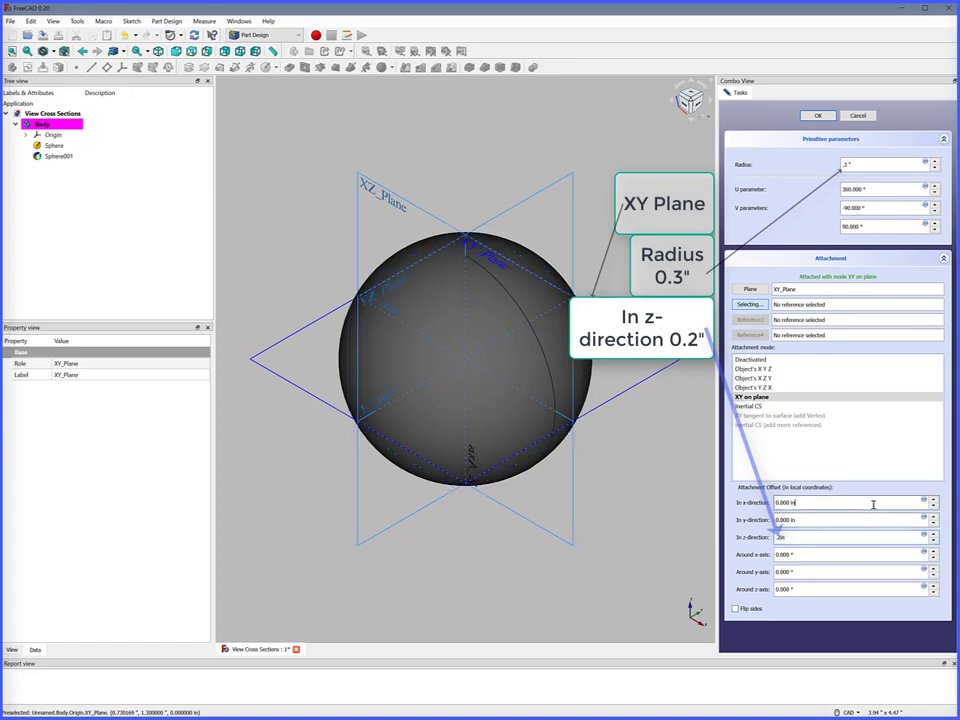
click(816, 114)
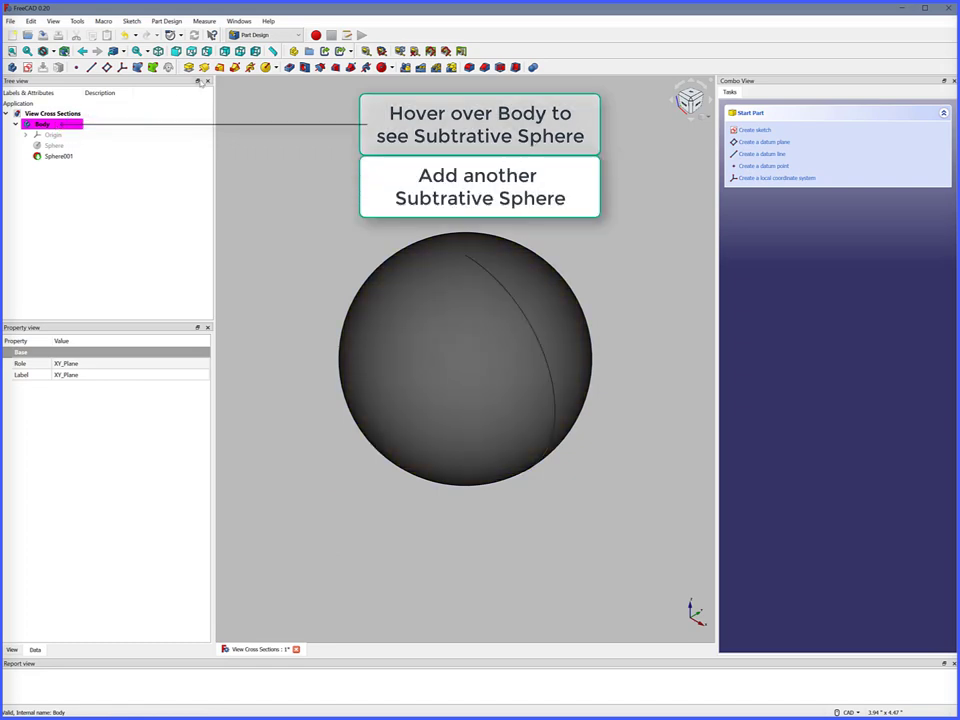
- Cut a second subtractive sphere from the body, attached to the XY plane
click(390, 68)
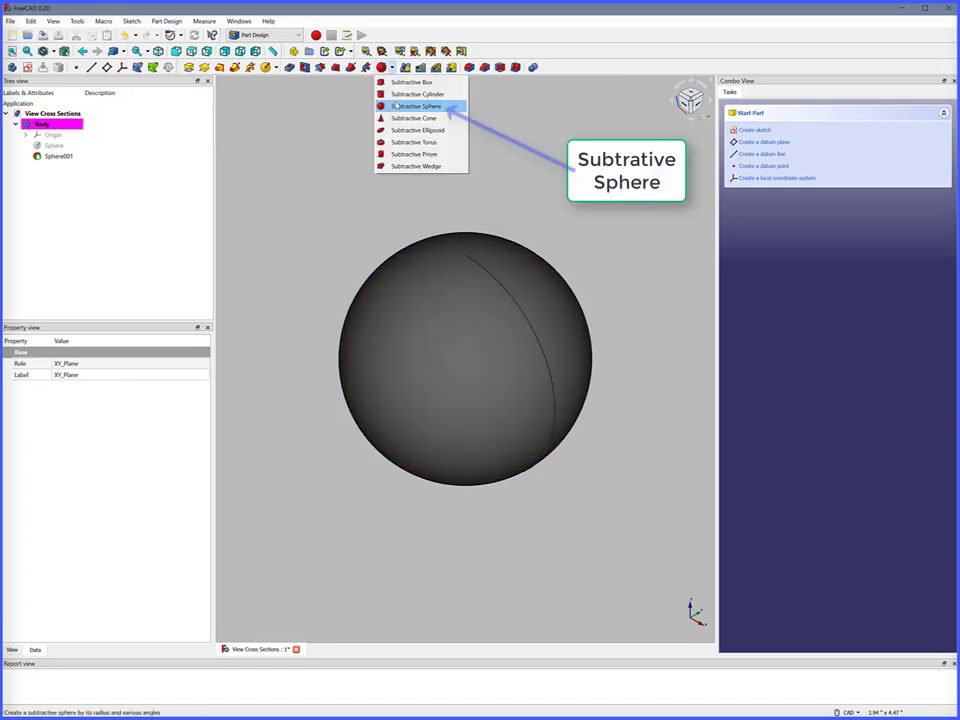
click(416, 106)
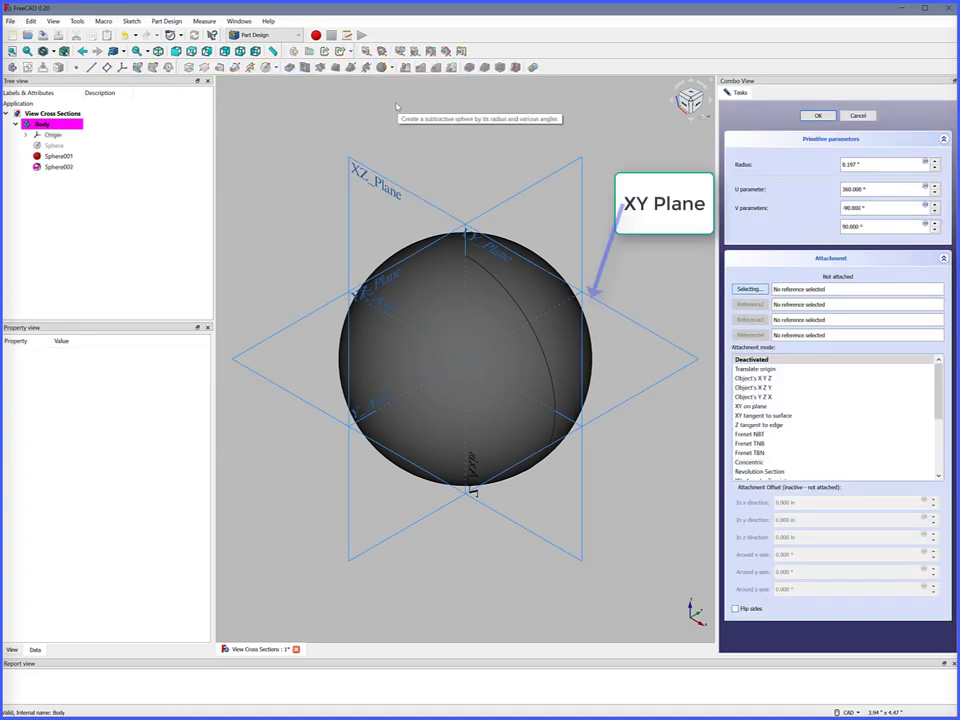
click(664, 204)
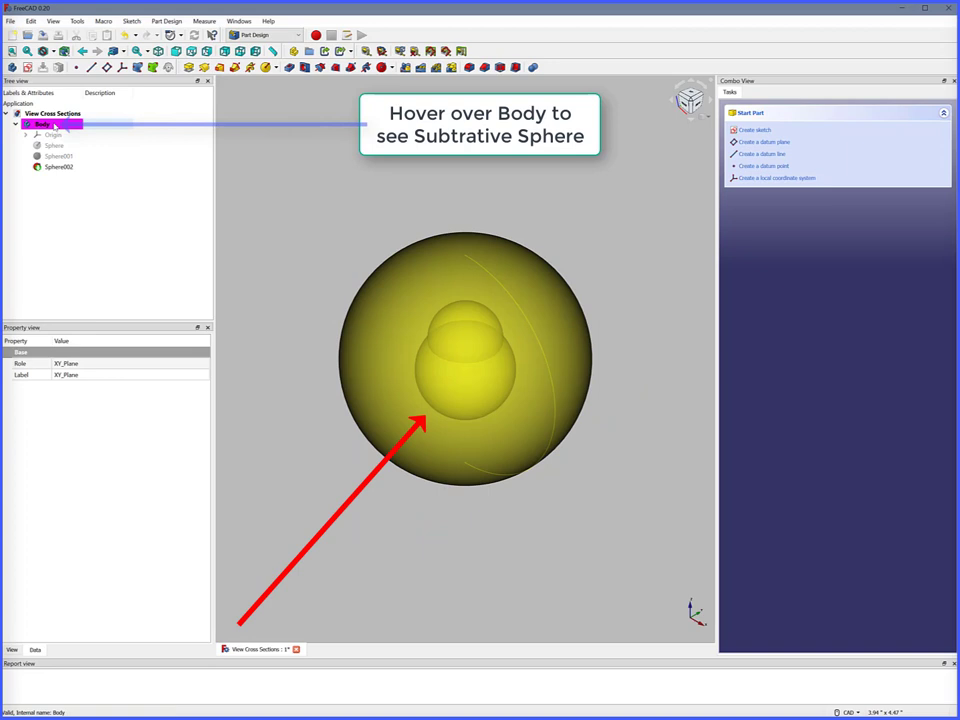
- In the Part workbench, make the Body_cs cross section of the body and select it
click(270, 36)
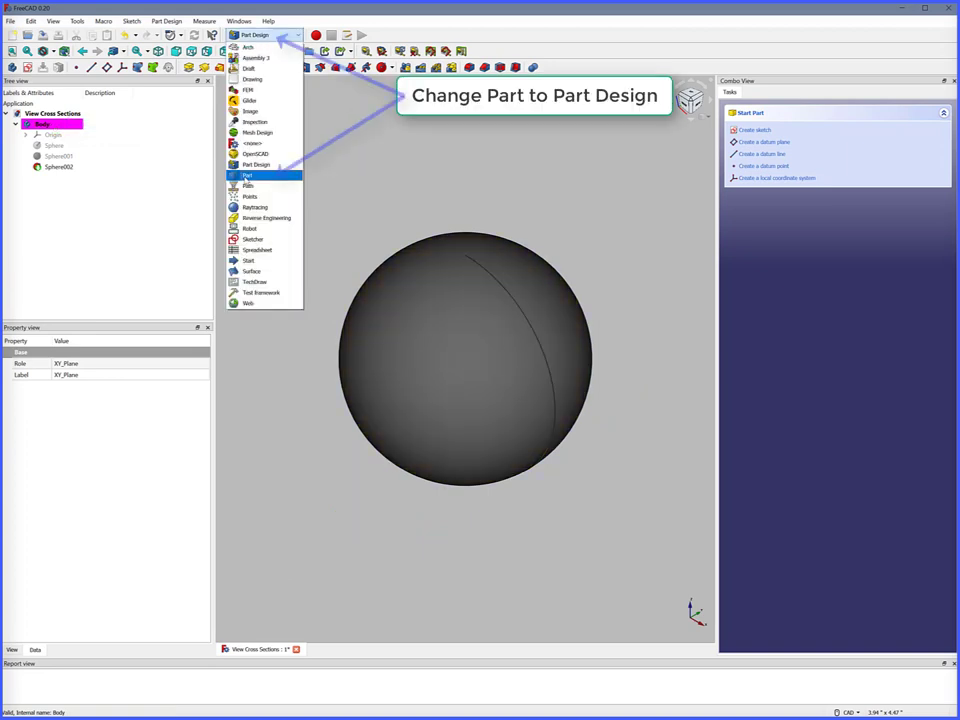
click(248, 176)
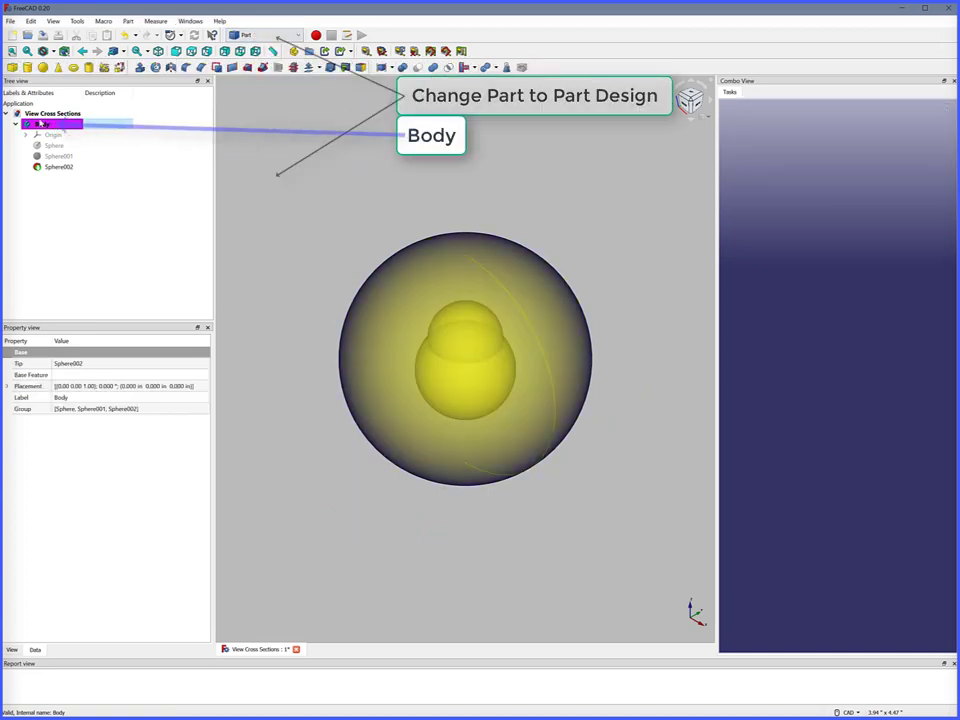
click(128, 20)
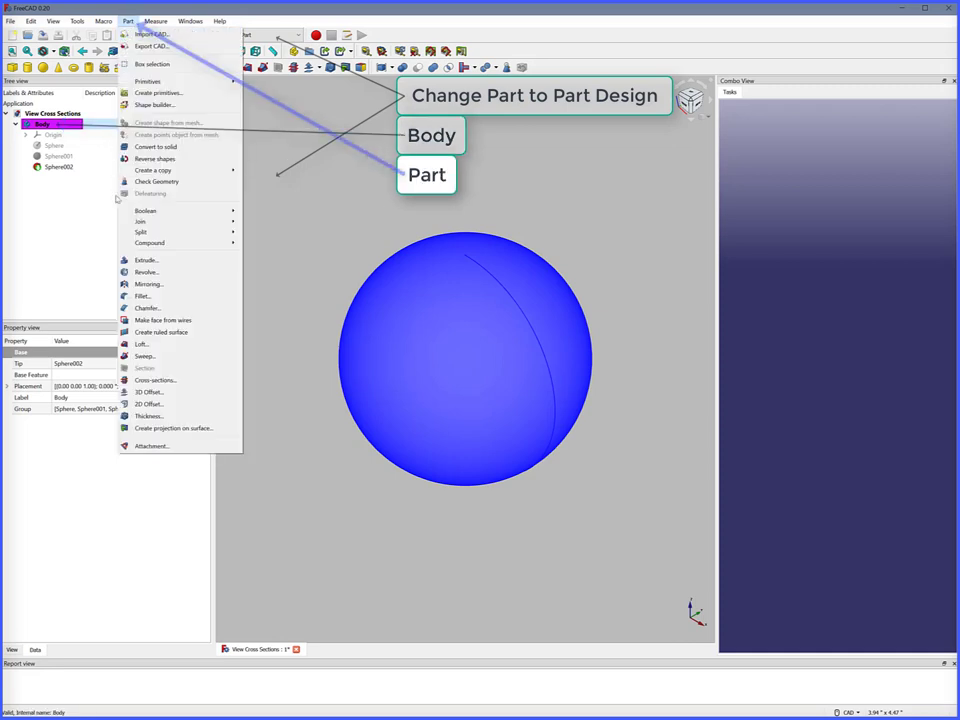
click(156, 380)
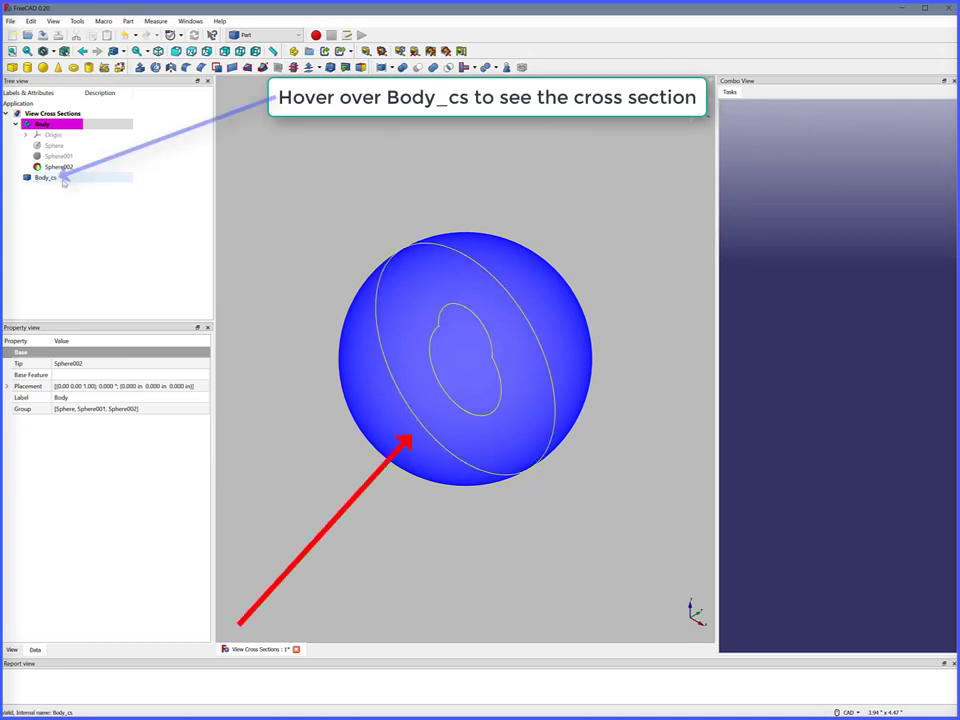
click(192, 68)
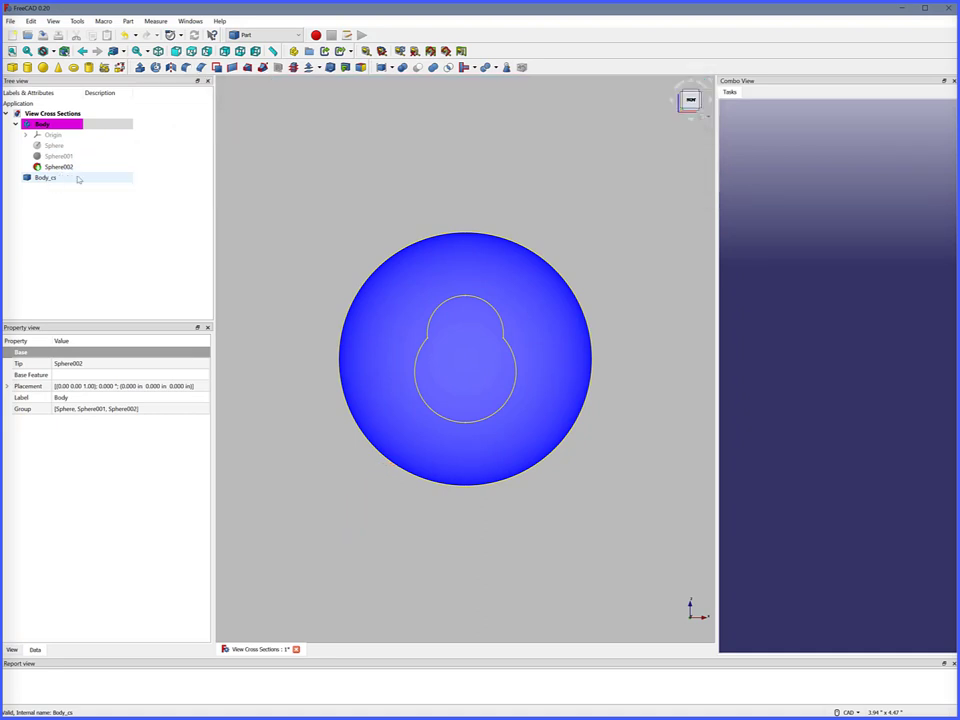
- Make a second cross section Body_cs001 on the XZ plane at 0.29 inches and select it
click(128, 20)
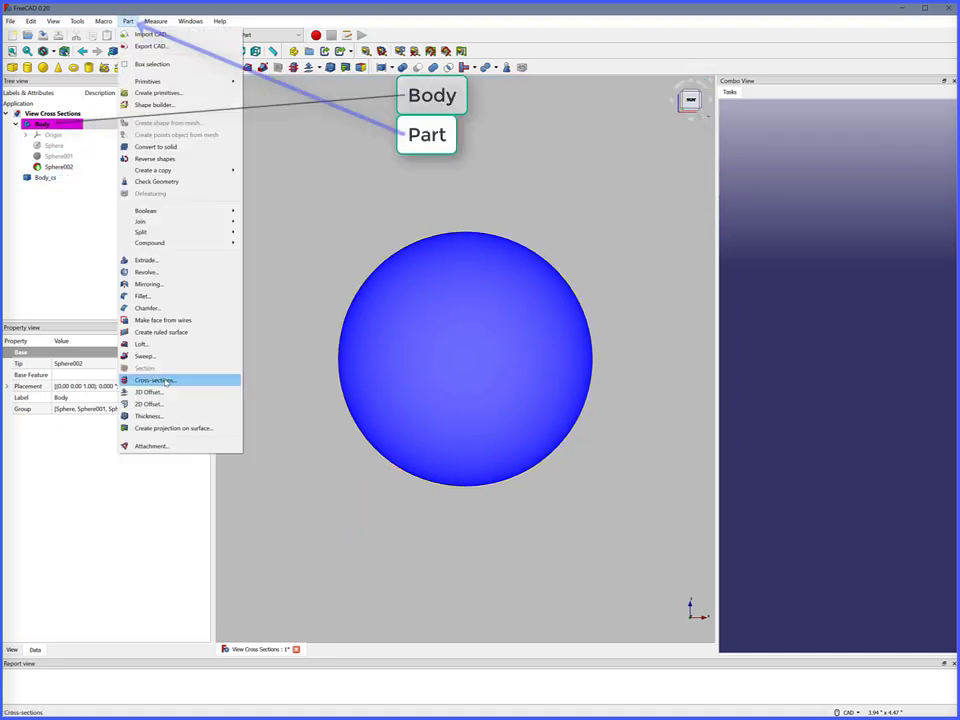
click(152, 380)
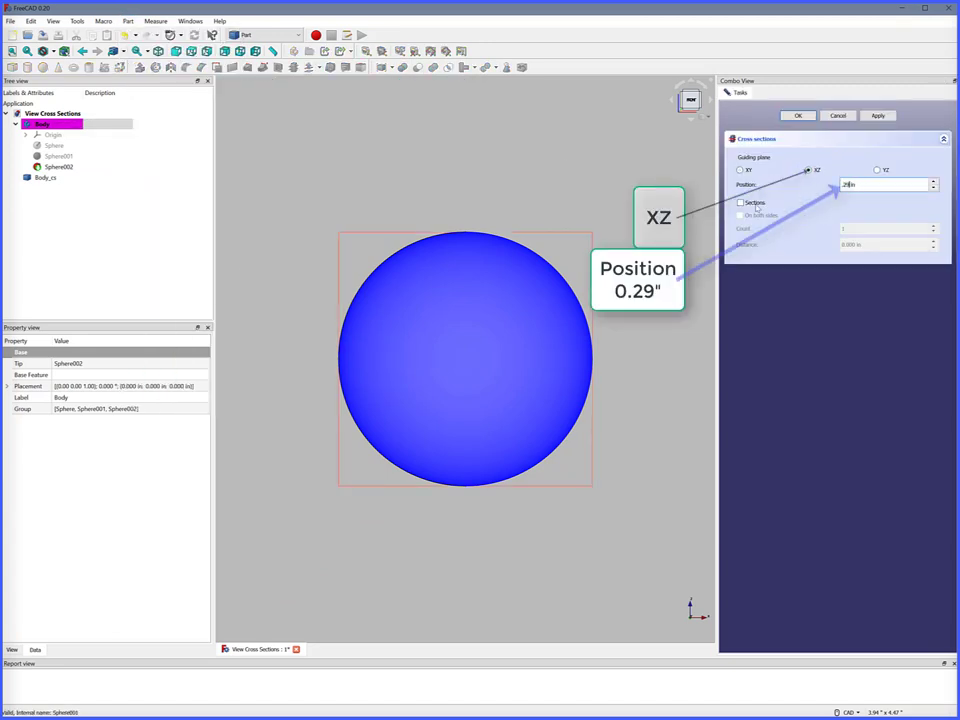
click(798, 114)
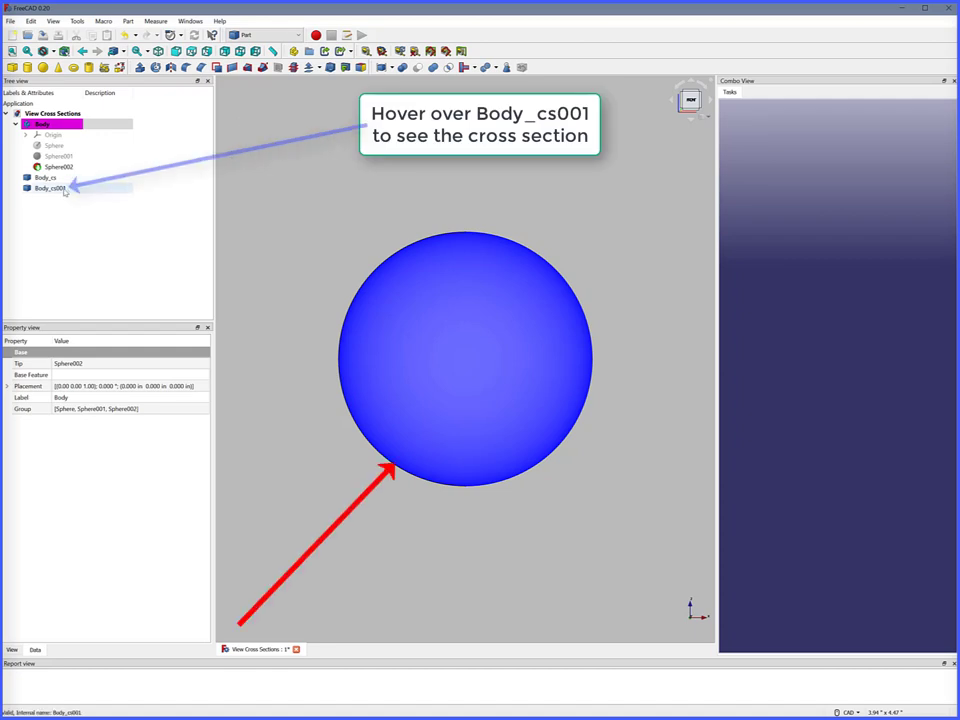
click(42, 124)
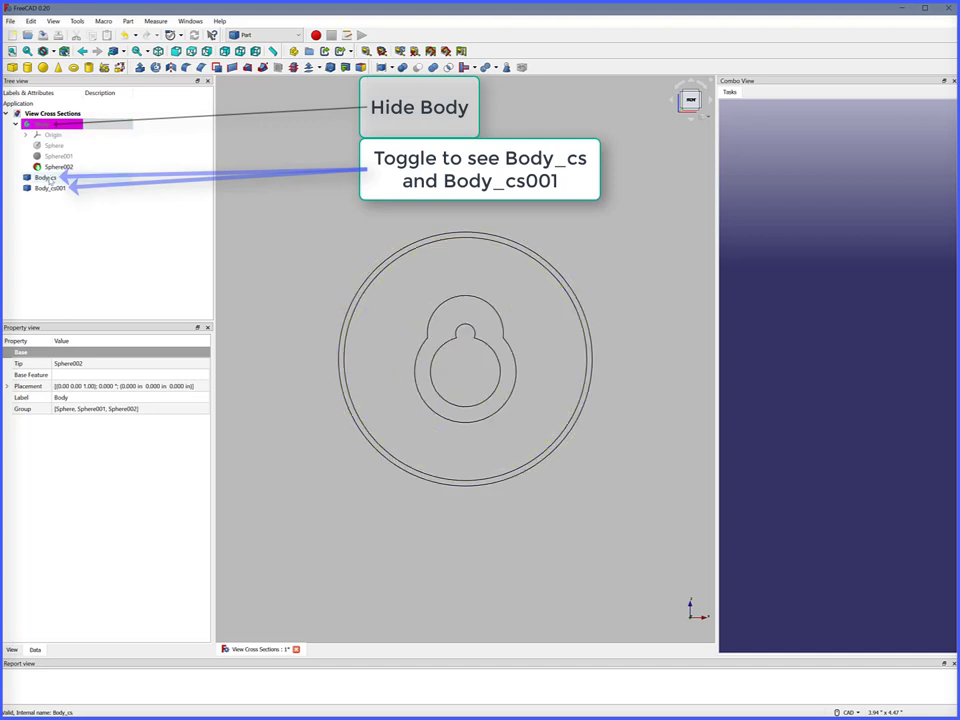
- Toggle cross-section visibility, show the body again and return to the Part Design workbench
click(50, 188)
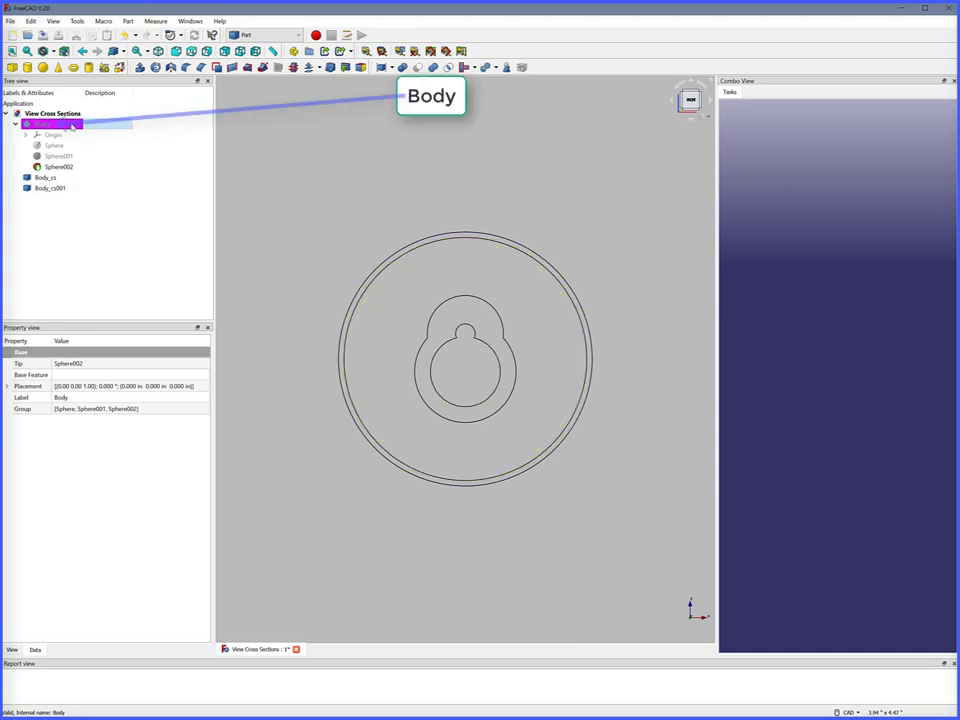
click(270, 36)
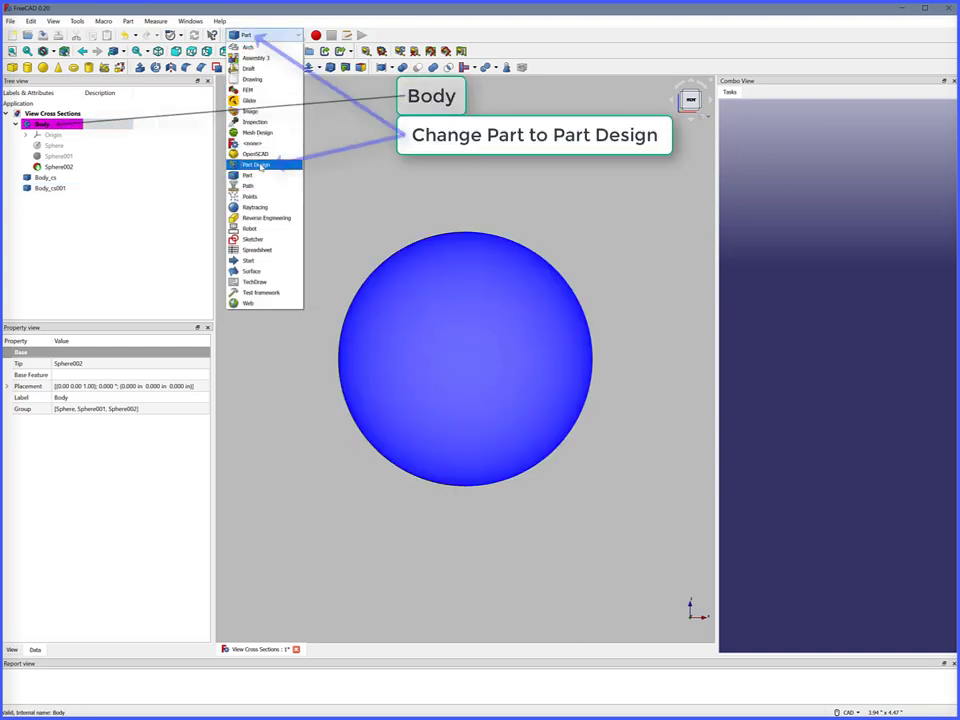
click(256, 164)
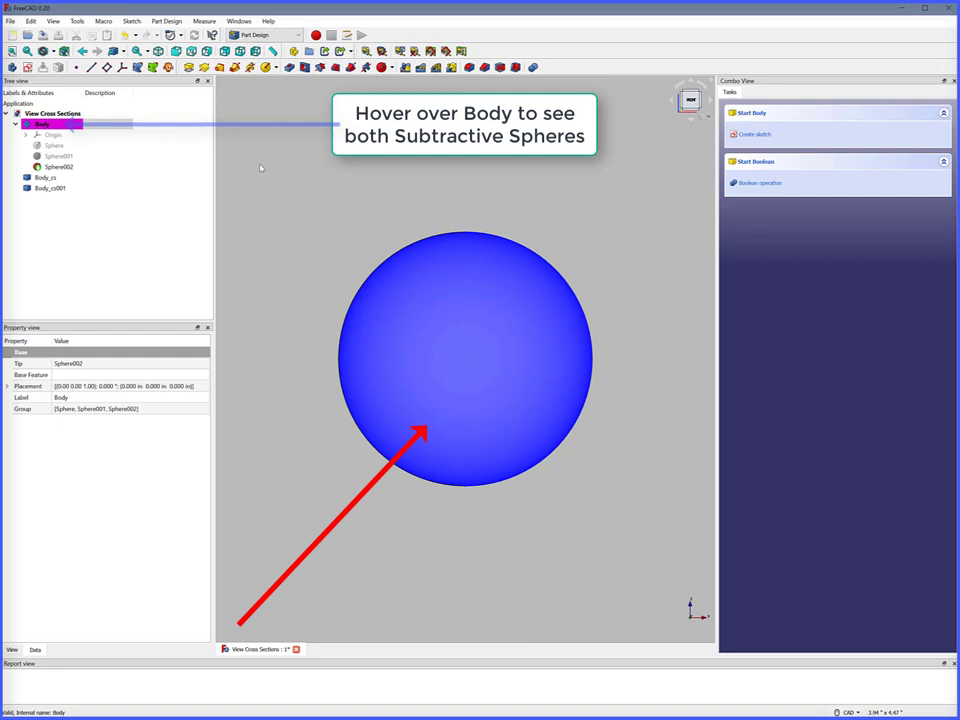